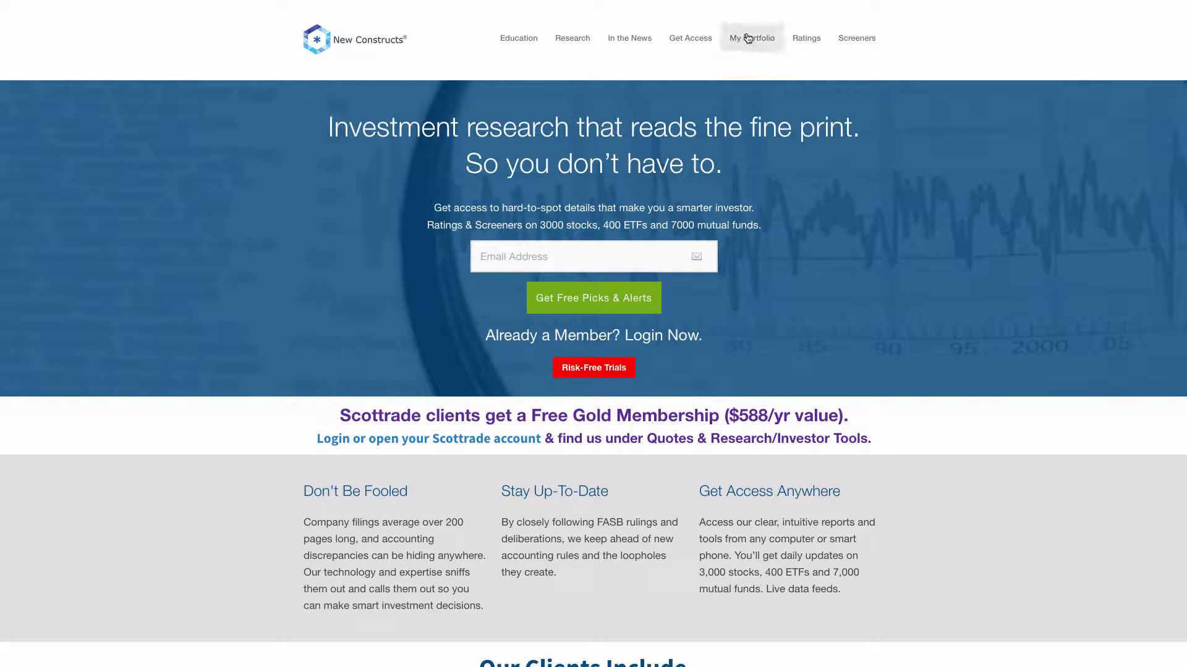
- Go to My Portfolio to see the default portfolio's holdings and ratings
left_click(750, 38)
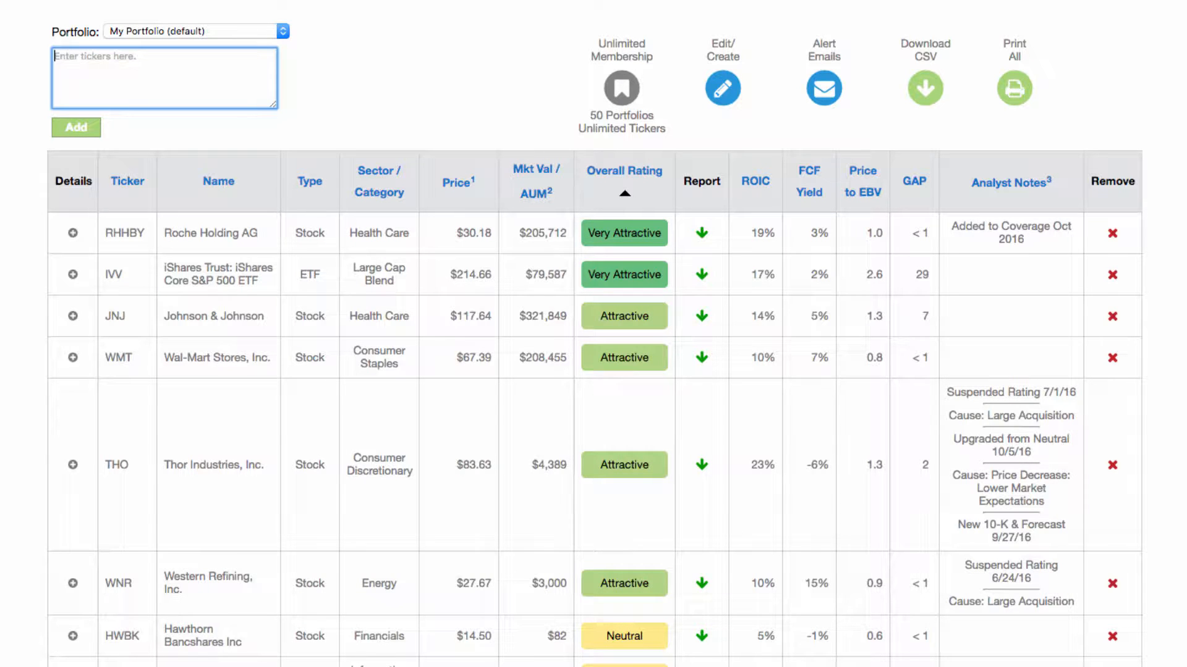
mouse_move(436, 133)
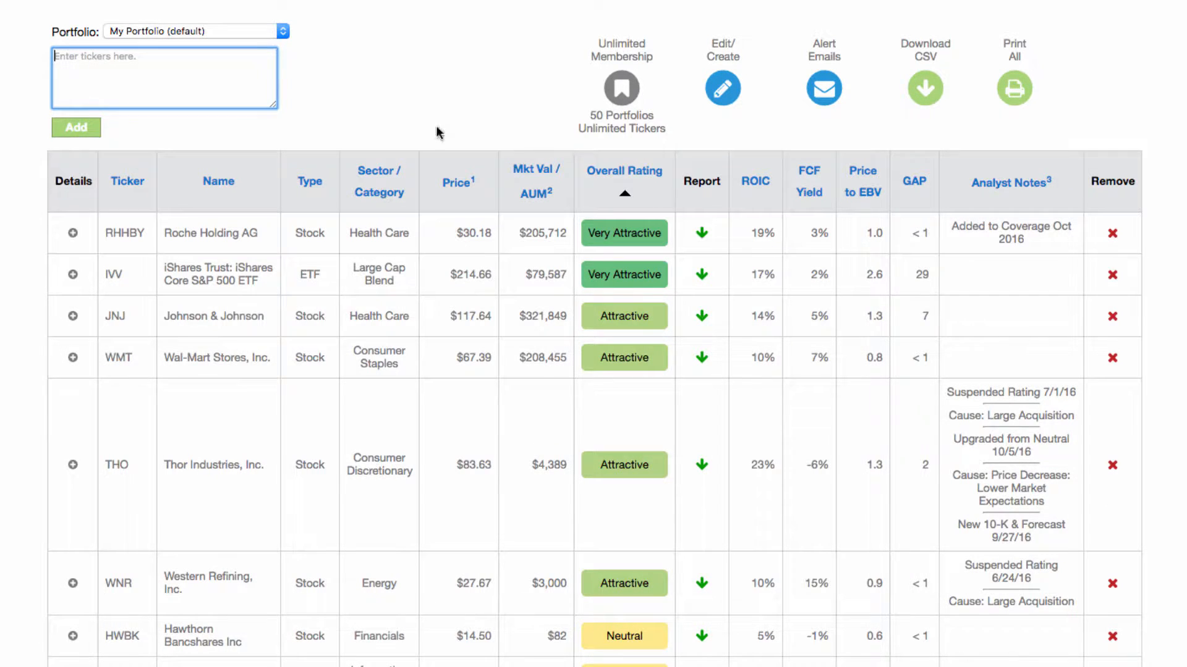
- Add Gilead Sciences (GILD) and VFH to the default portfolio by ticker
type("gild xfb s")
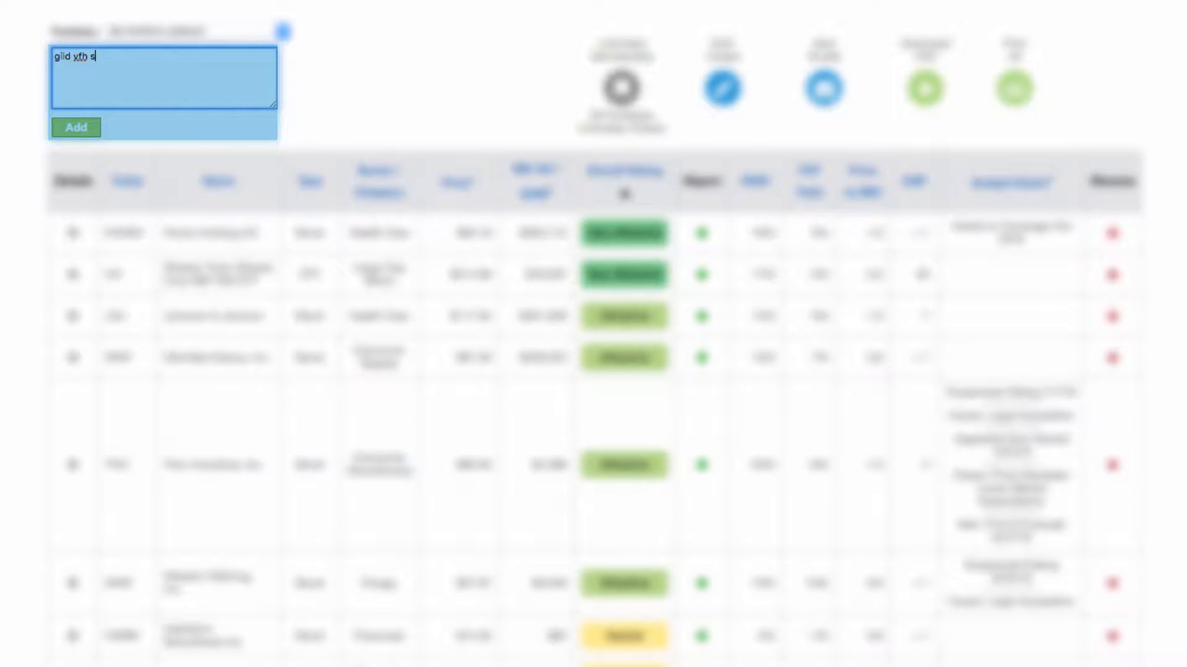
type("dvwx")
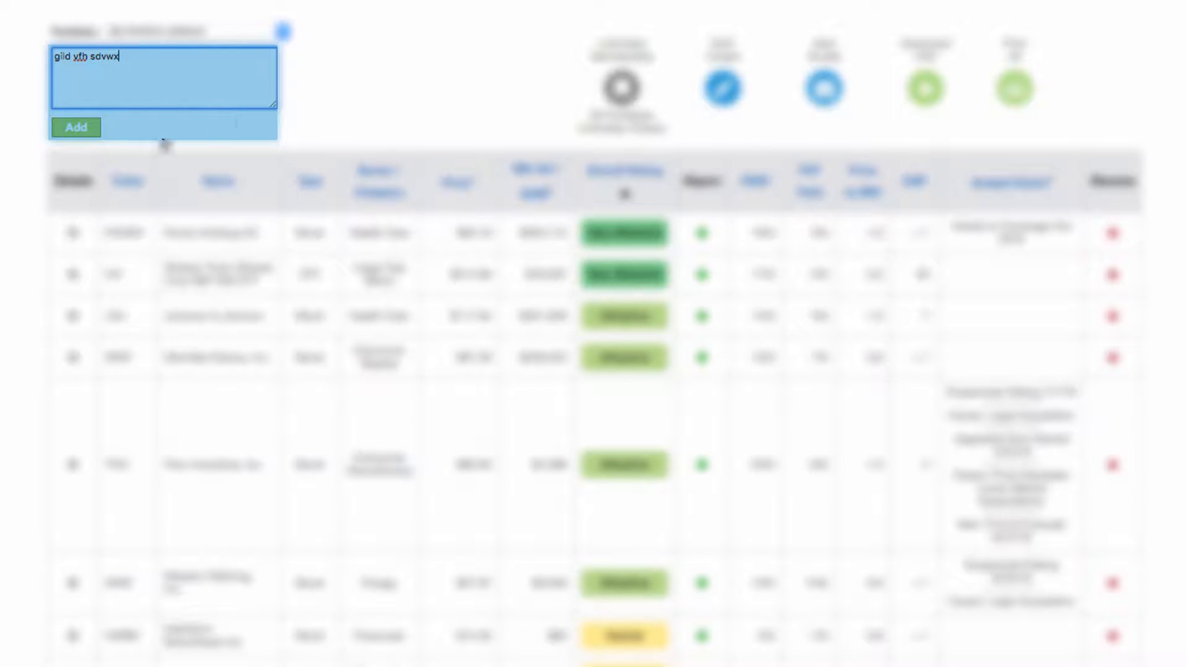
left_click(75, 127)
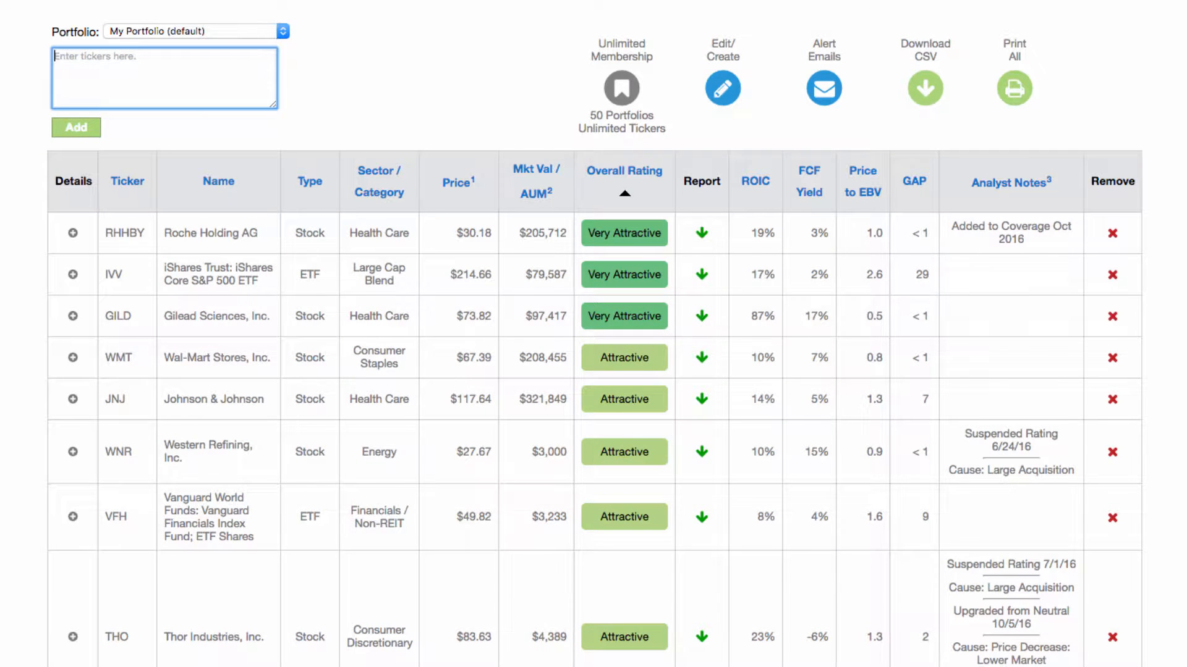
mouse_move(899, 249)
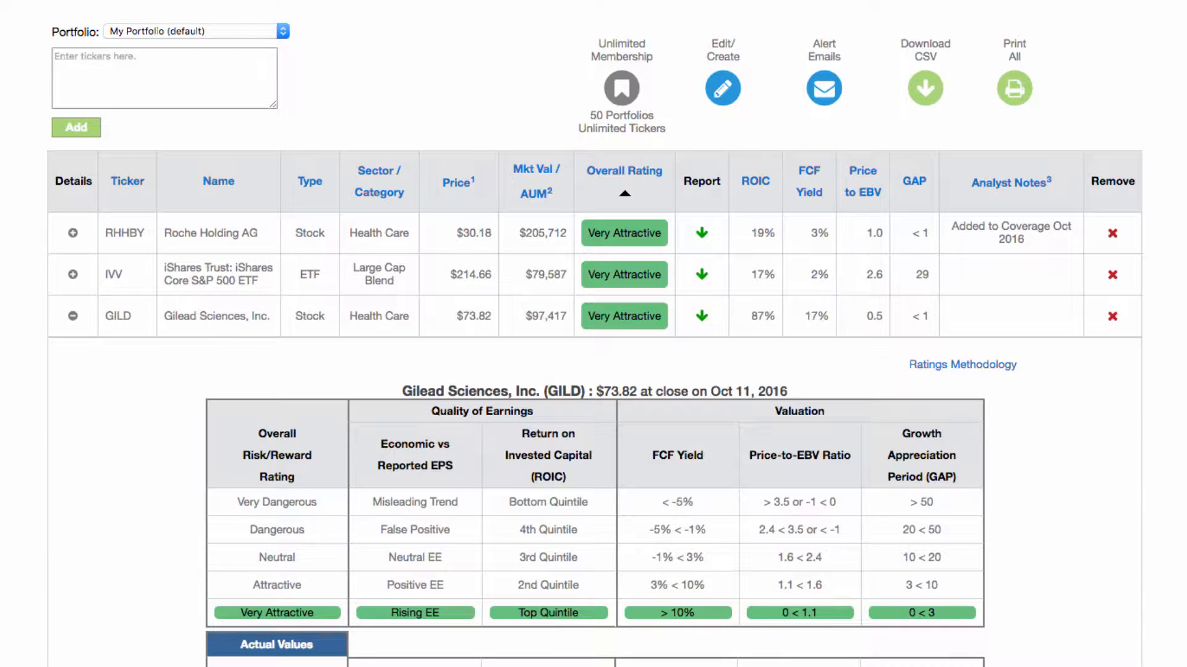
scroll("down", 3)
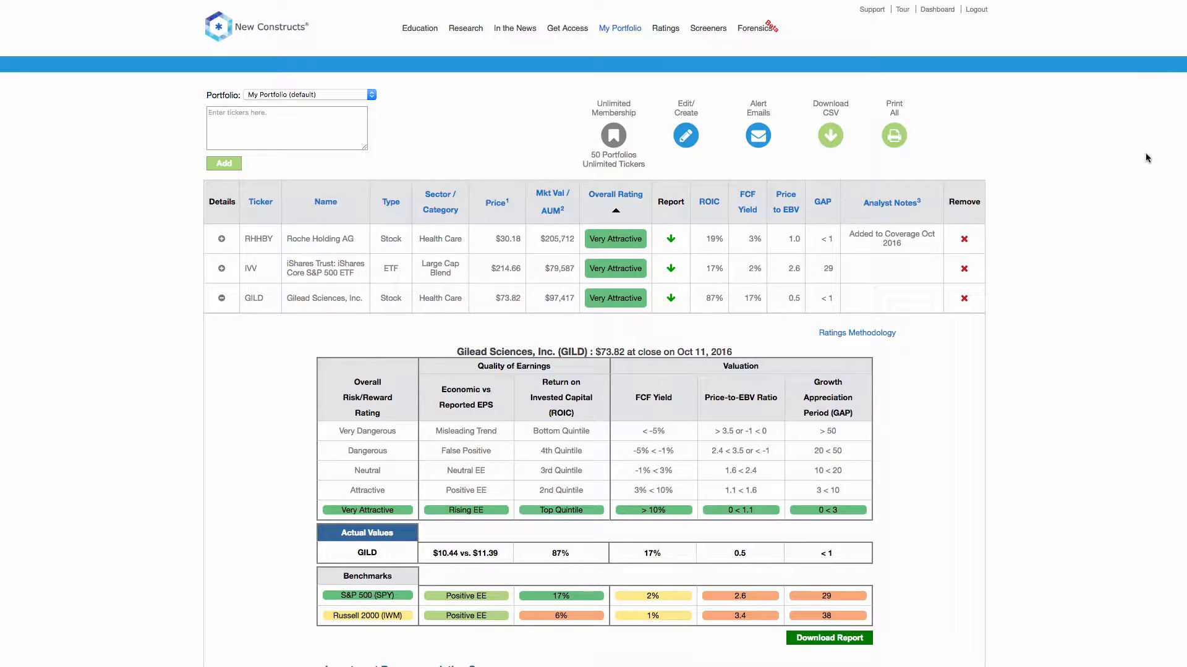
left_click(757, 136)
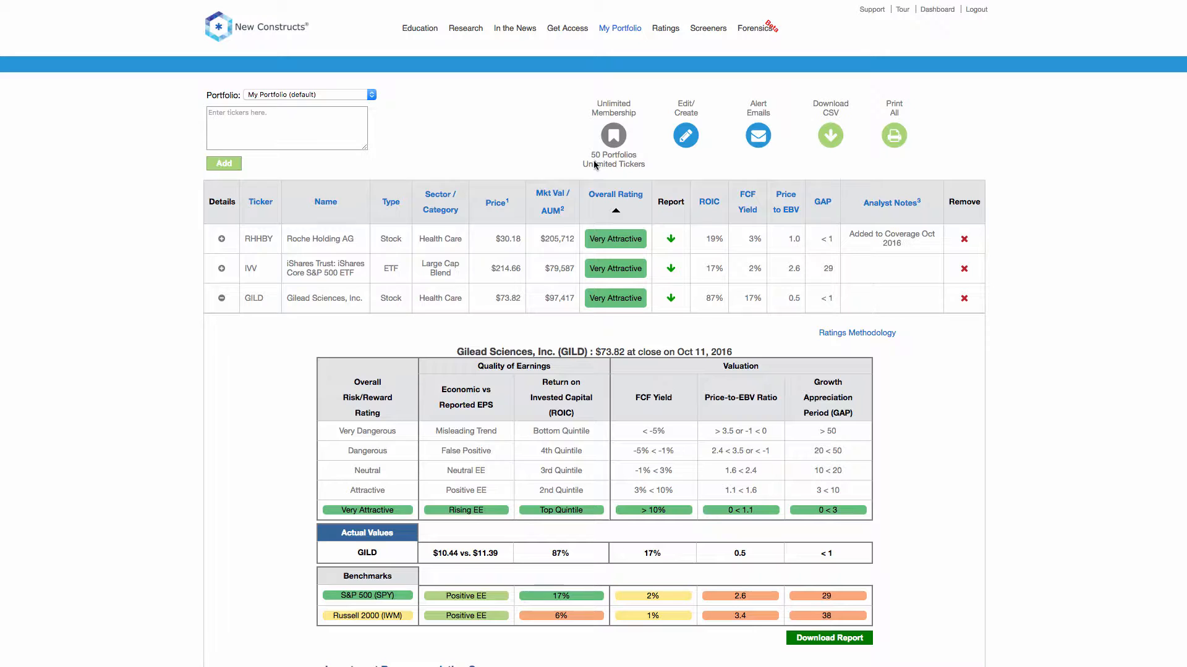
- Switch from the default portfolio to the Large Cap portfolio and dismiss the edit dialog
left_click(306, 94)
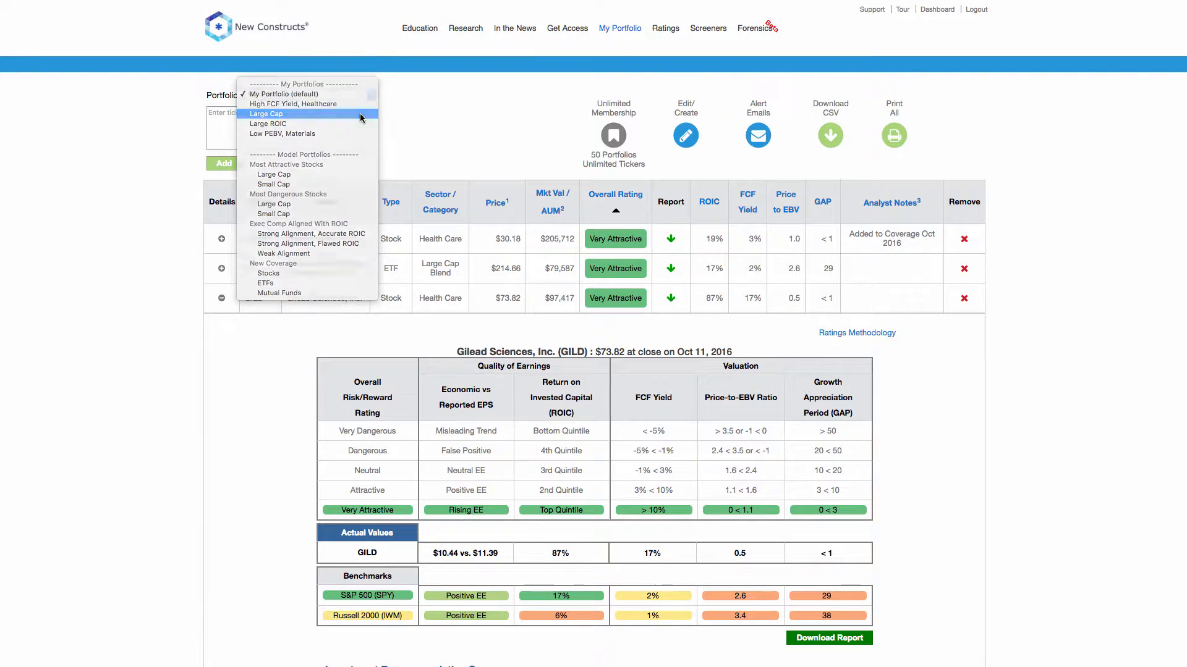
left_click(266, 114)
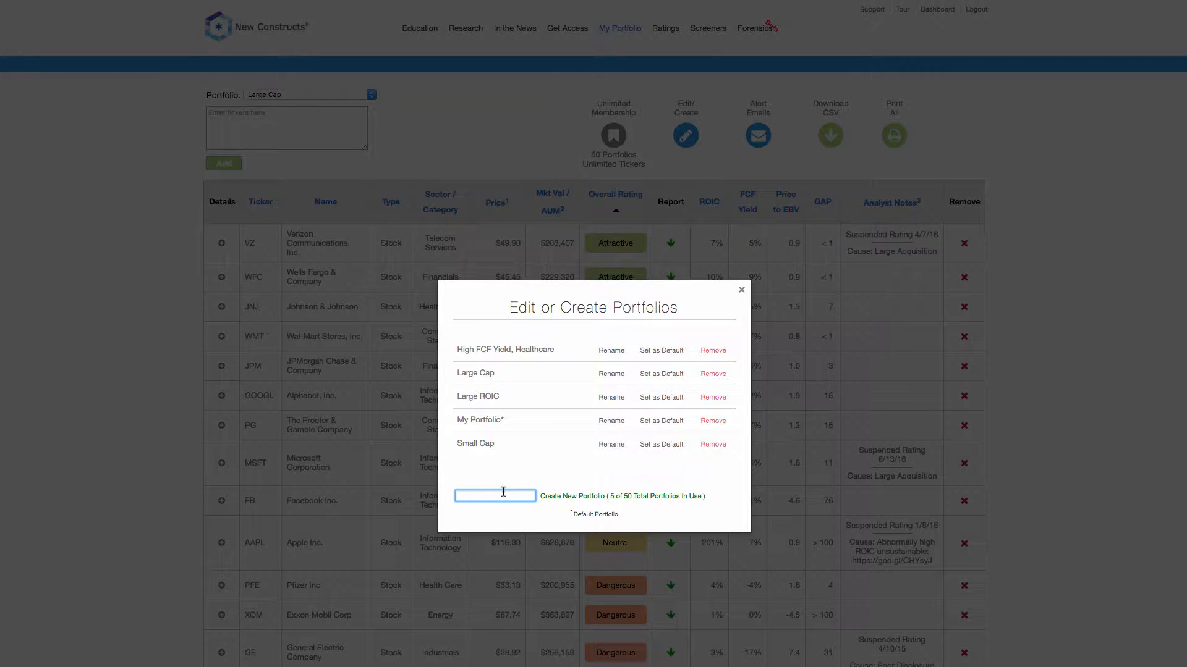
left_click(740, 289)
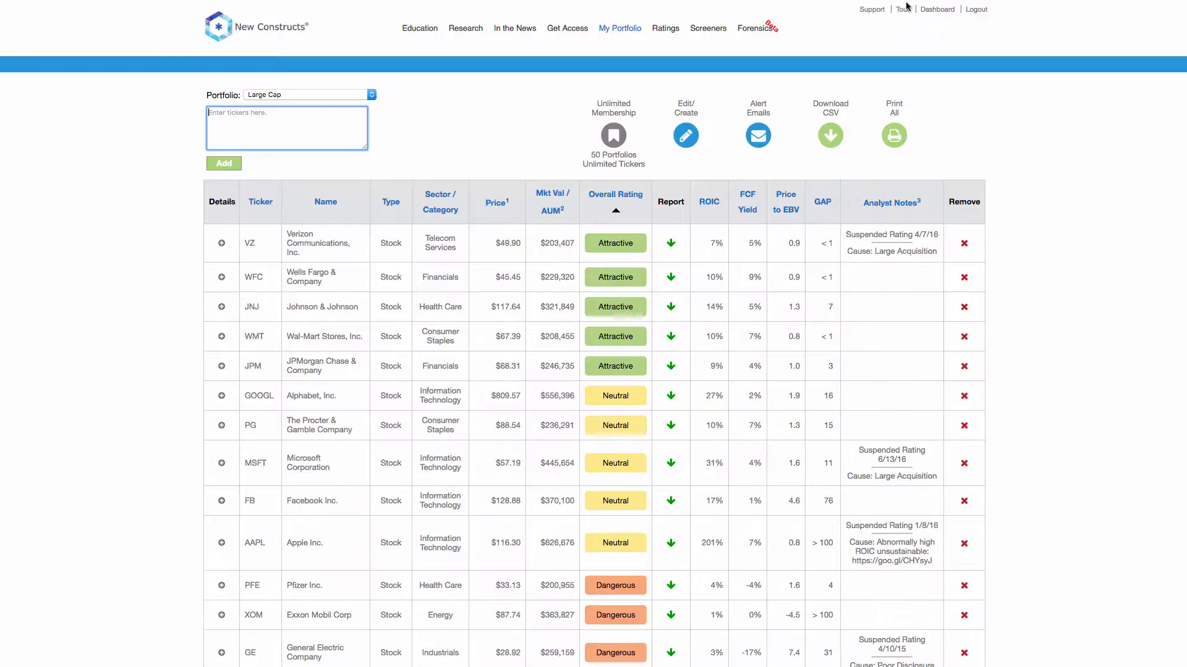
- Start the guided tour of the portfolio page and advance to the next tip
left_click(901, 9)
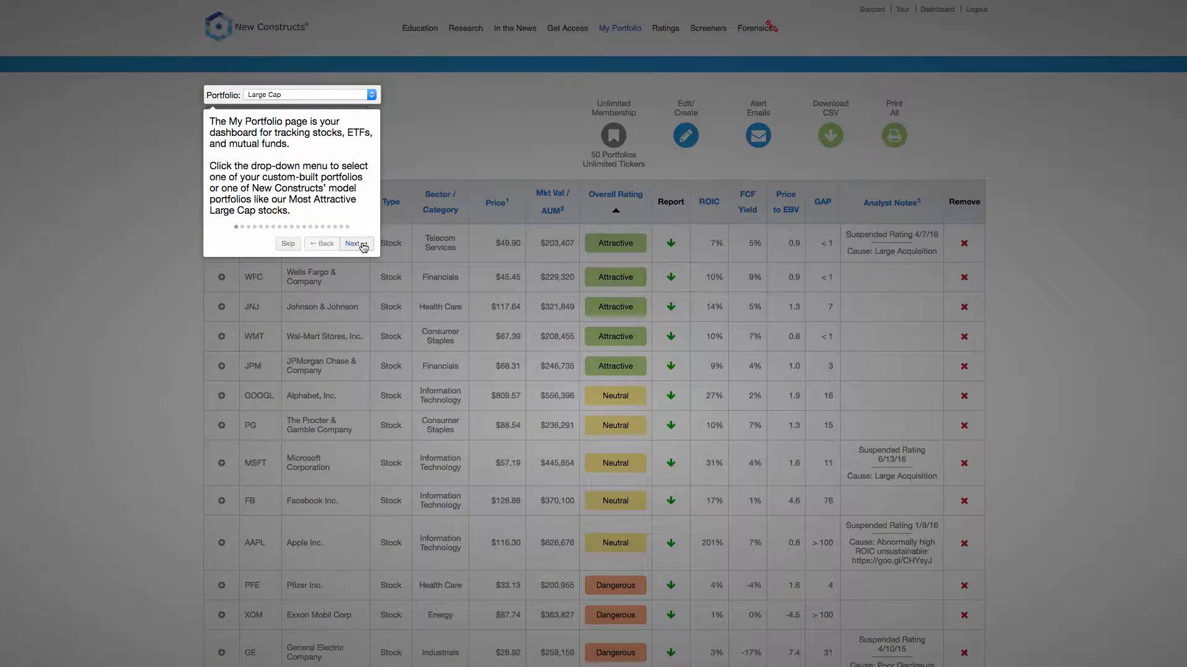
left_click(288, 244)
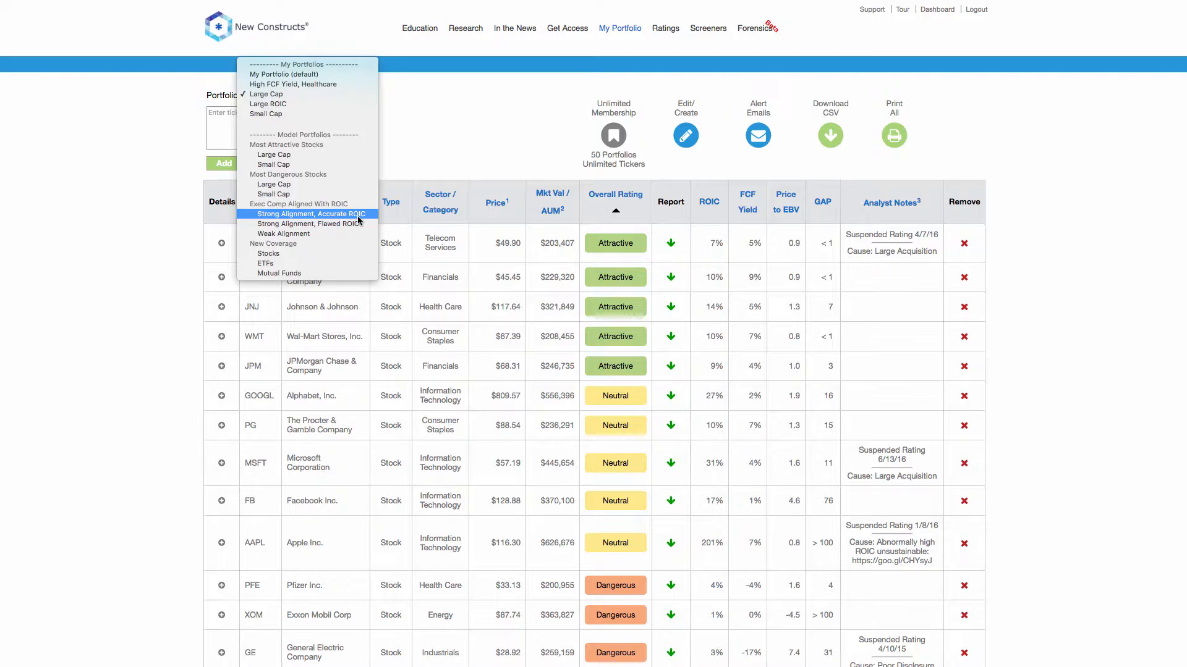
- From the Strong Alignment, Accurate ROIC model portfolio, add NVR Inc. to Large Cap
left_click(309, 214)
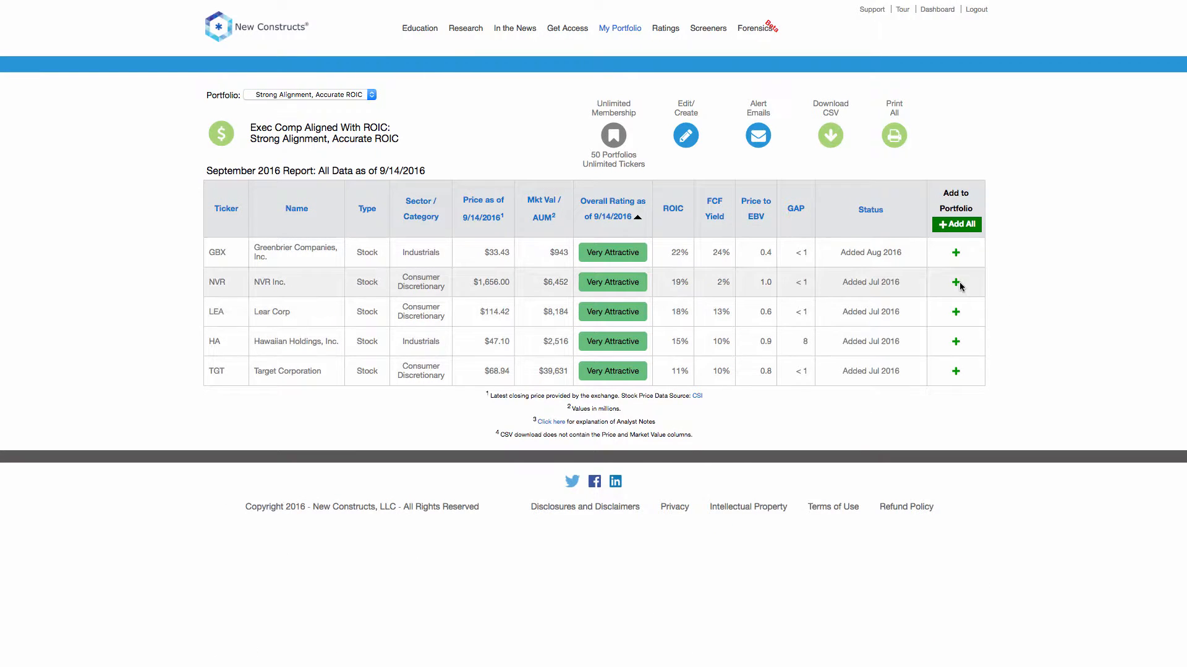
left_click(955, 282)
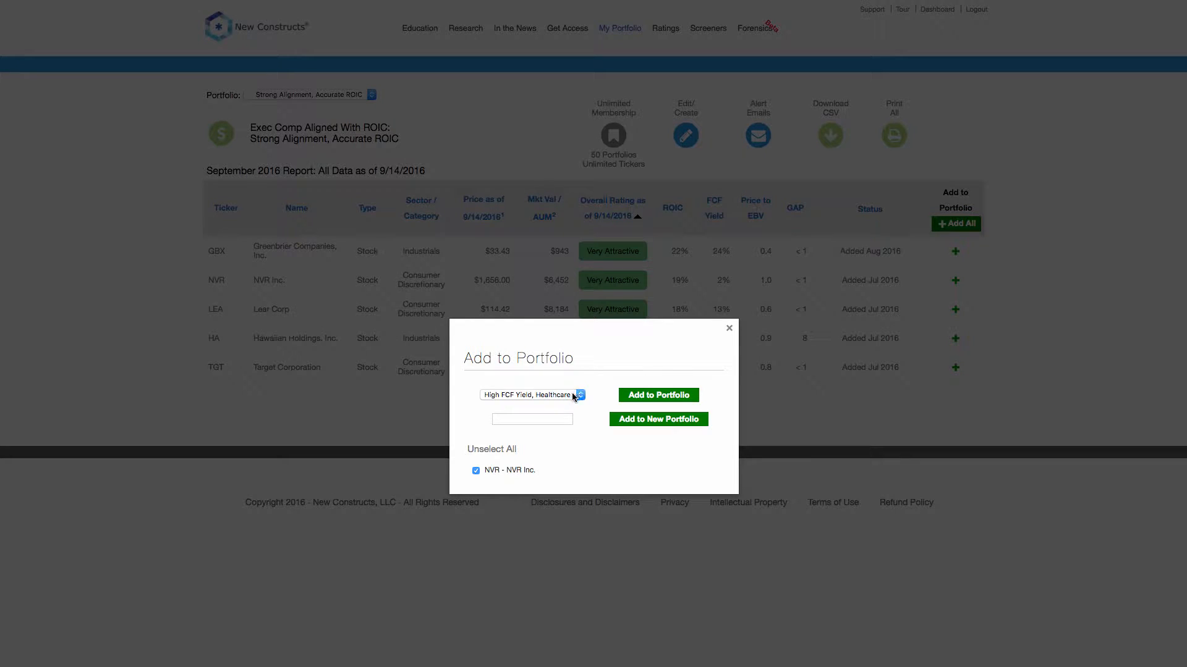
left_click(531, 395)
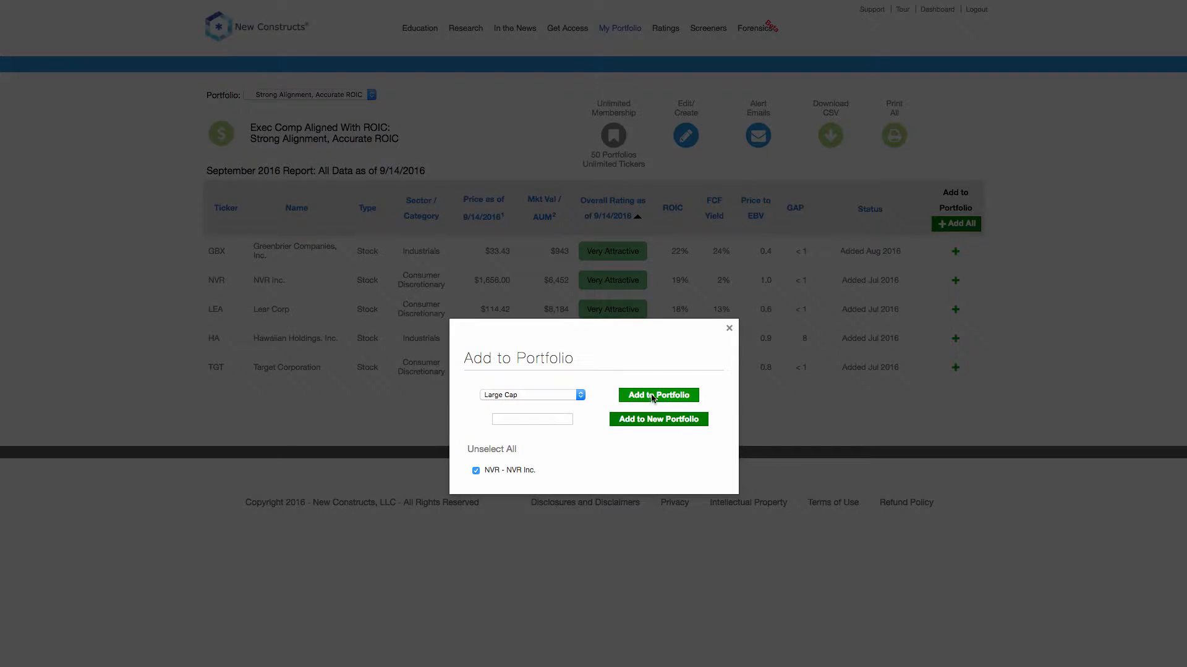
left_click(656, 396)
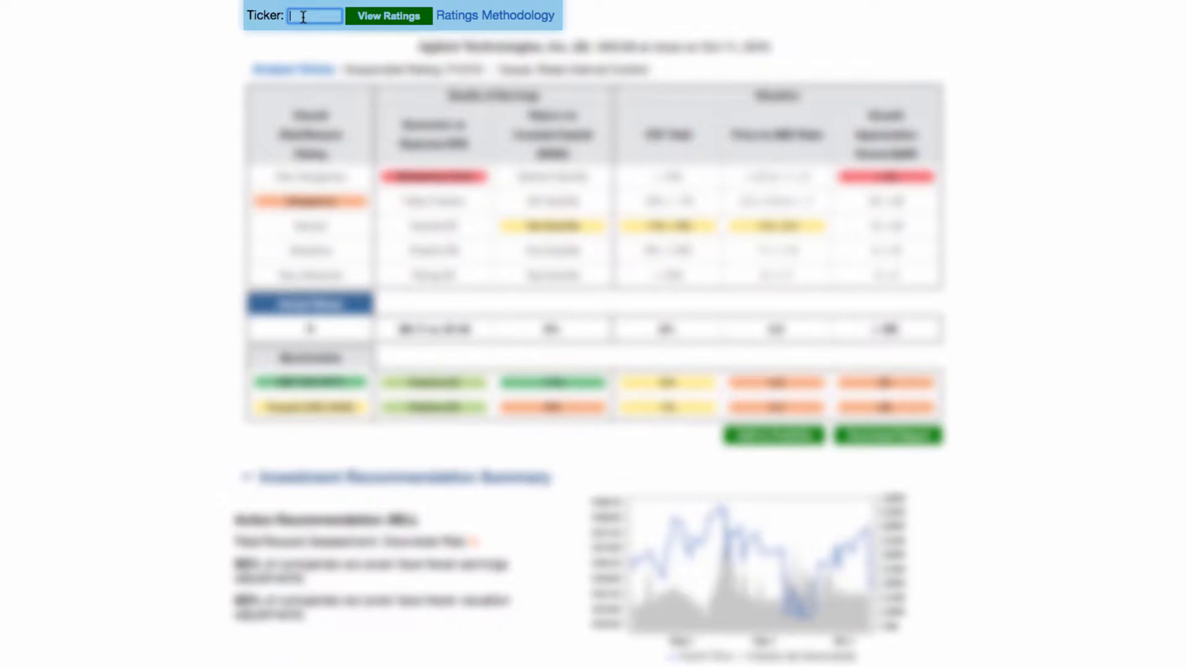
- Look up GILD on the Ratings page to see Gilead's rating breakdown and BUY recommendation
type("gild")
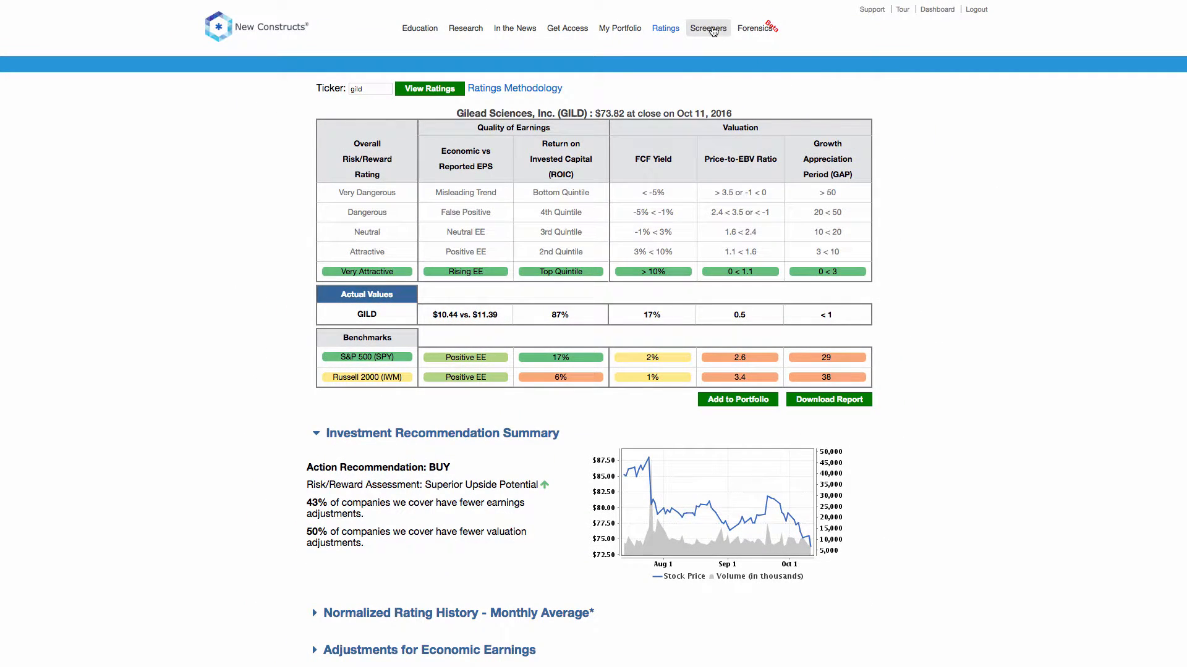
- Set screener criteria to Materials stocks rated Very Attractive or Attractive with ROIC ≥ 10.0%
left_click(707, 28)
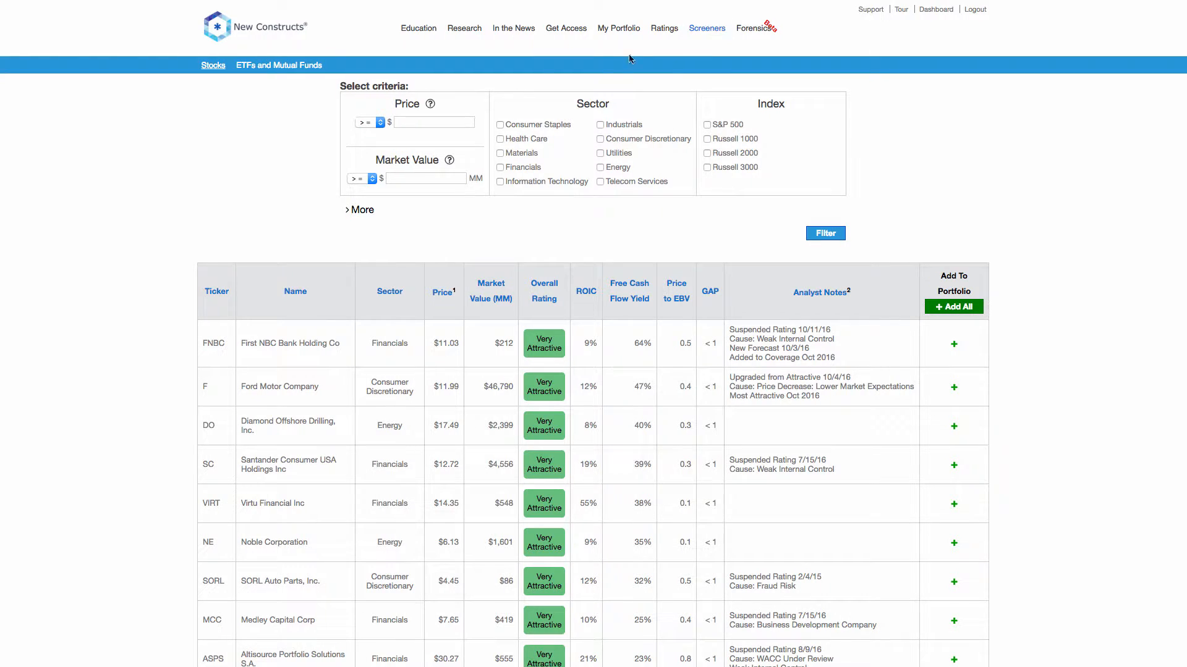
left_click(360, 210)
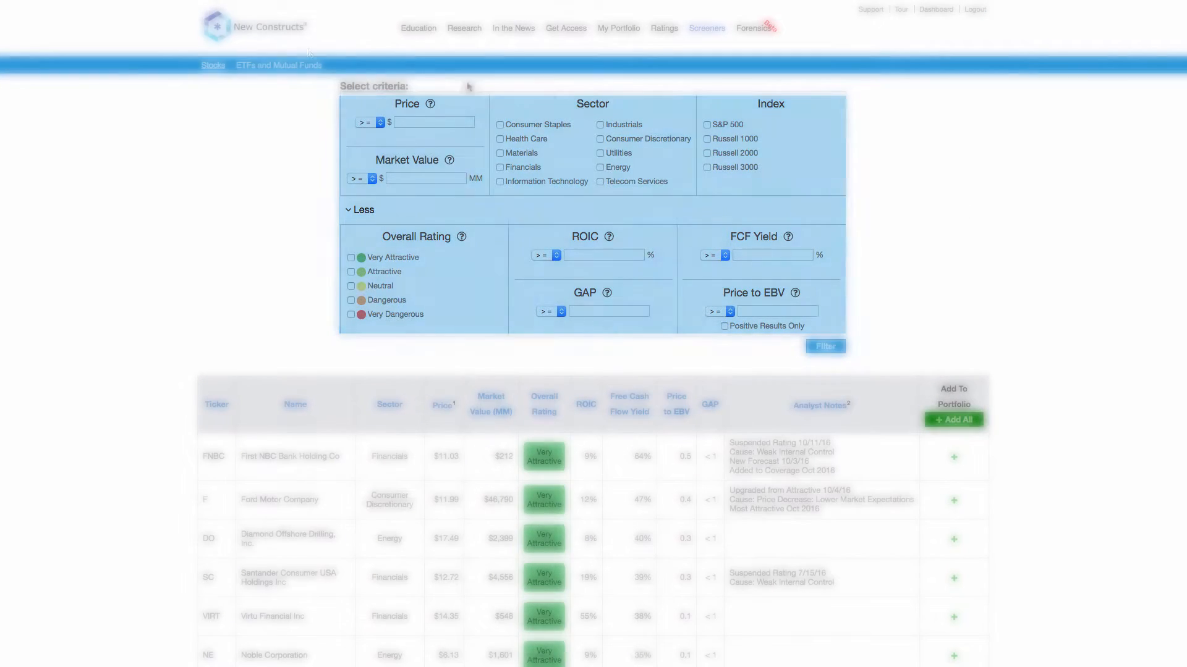
left_click(278, 65)
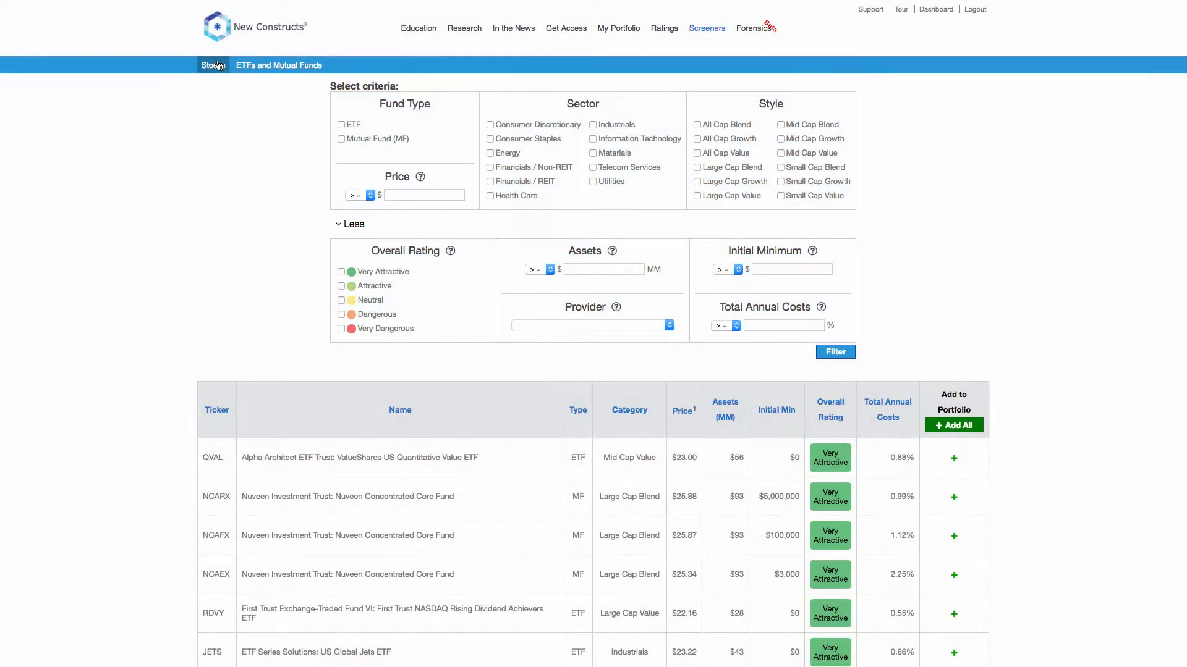
left_click(213, 65)
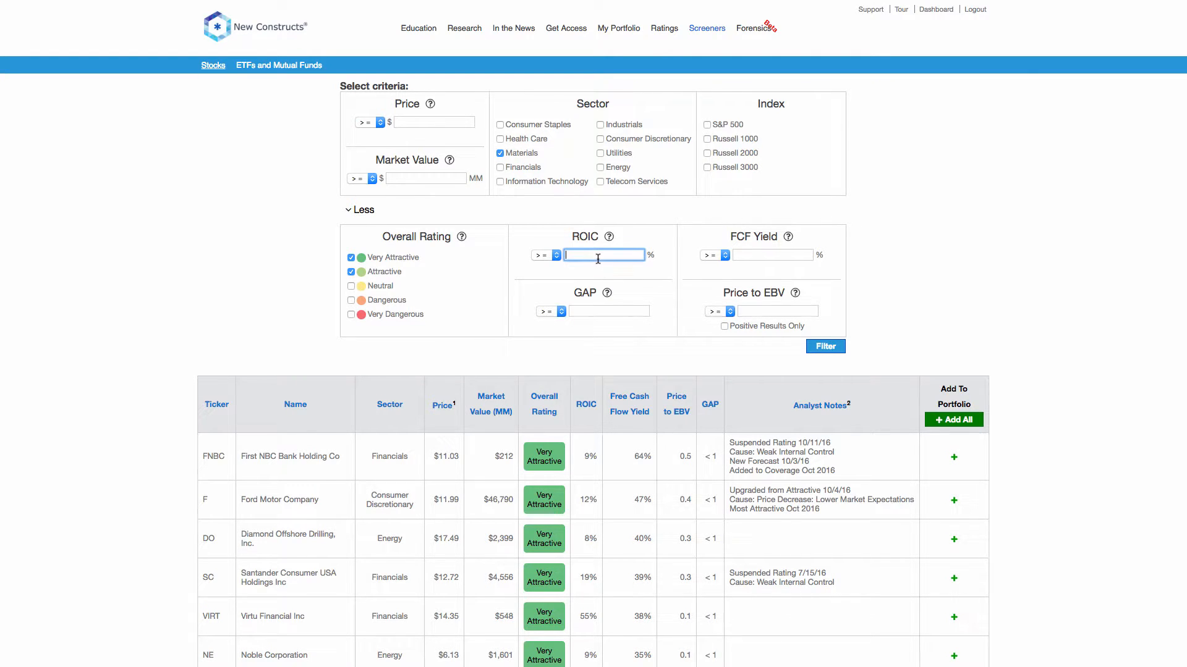
type("10.0")
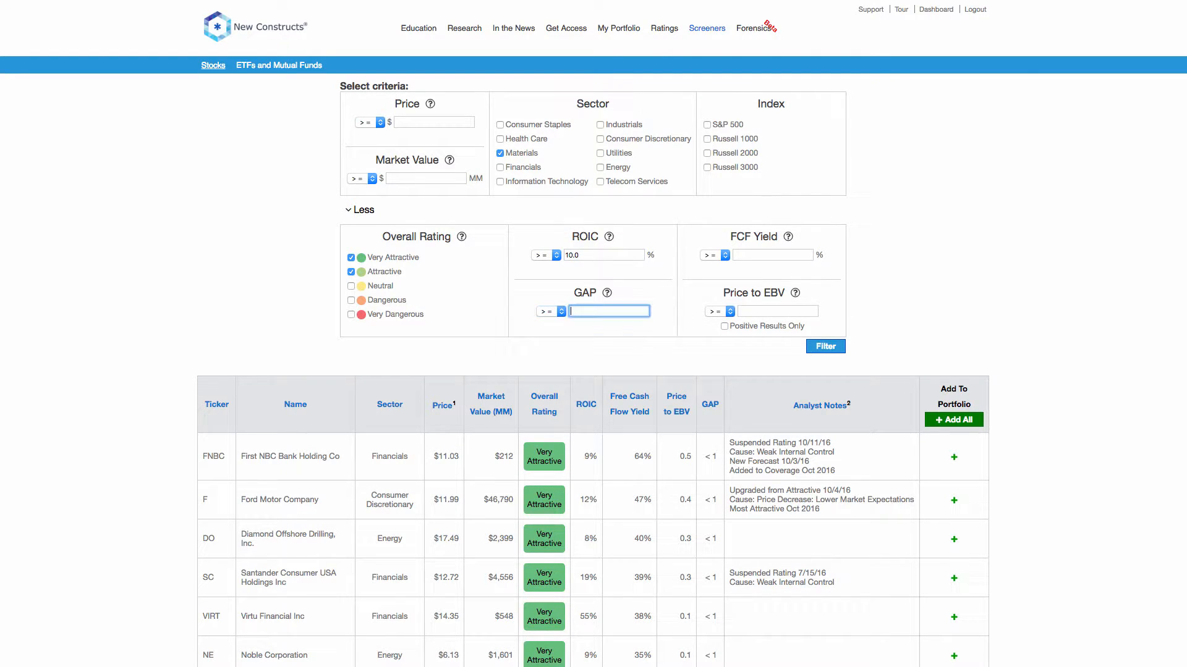
- Run the screen and add LyondellBasell, US Lime & Minerals and Westlake Chemical to Highest ROIC
left_click(771, 254)
type("0")
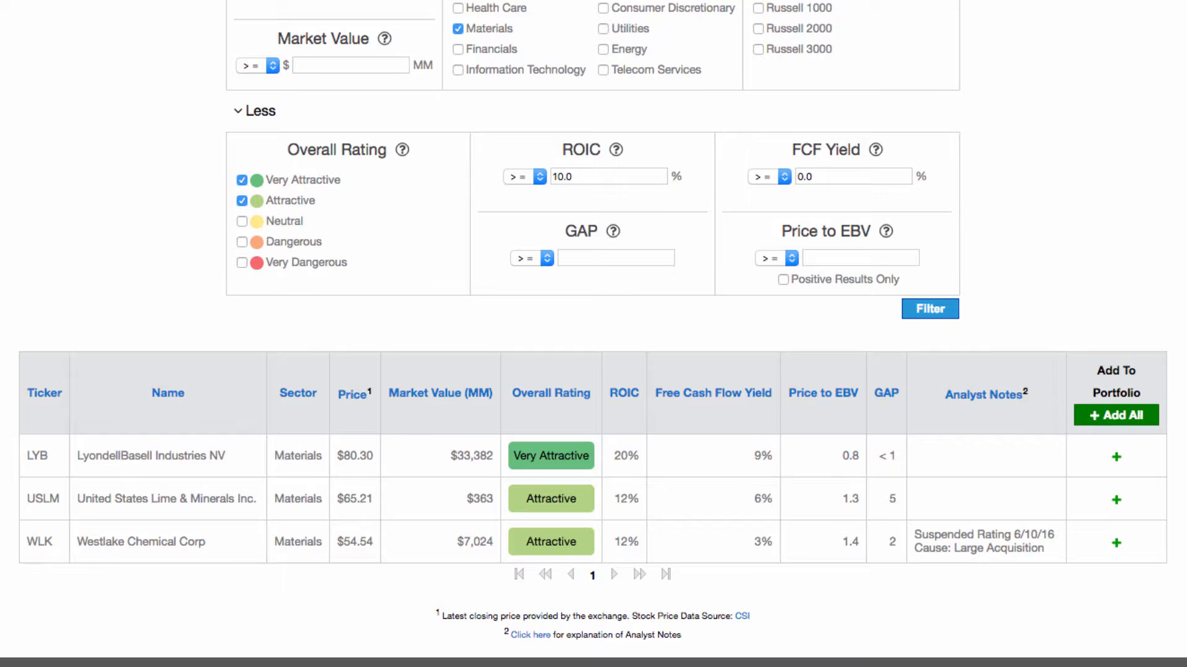
left_click(1116, 456)
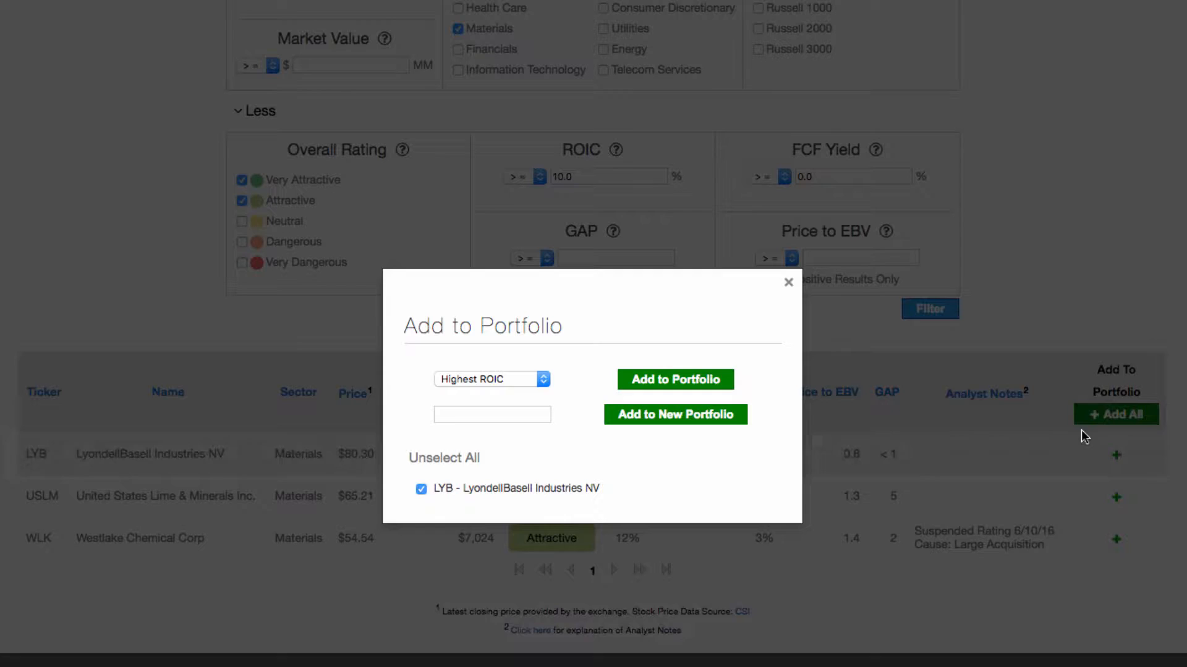
left_click(491, 380)
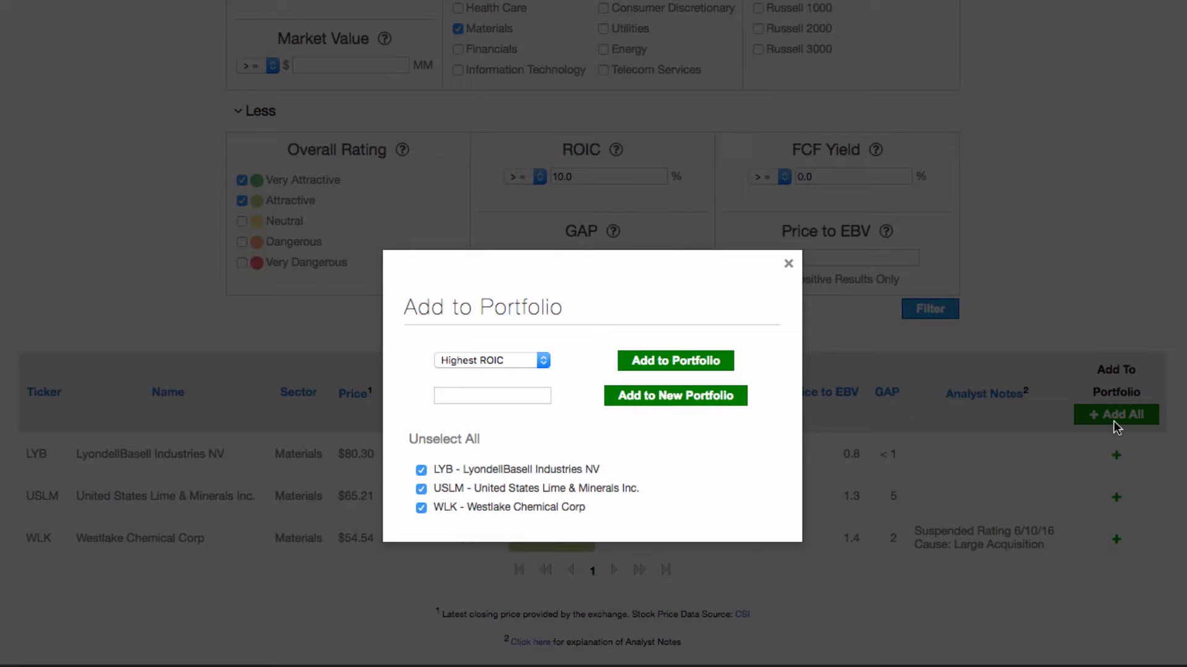
left_click(788, 263)
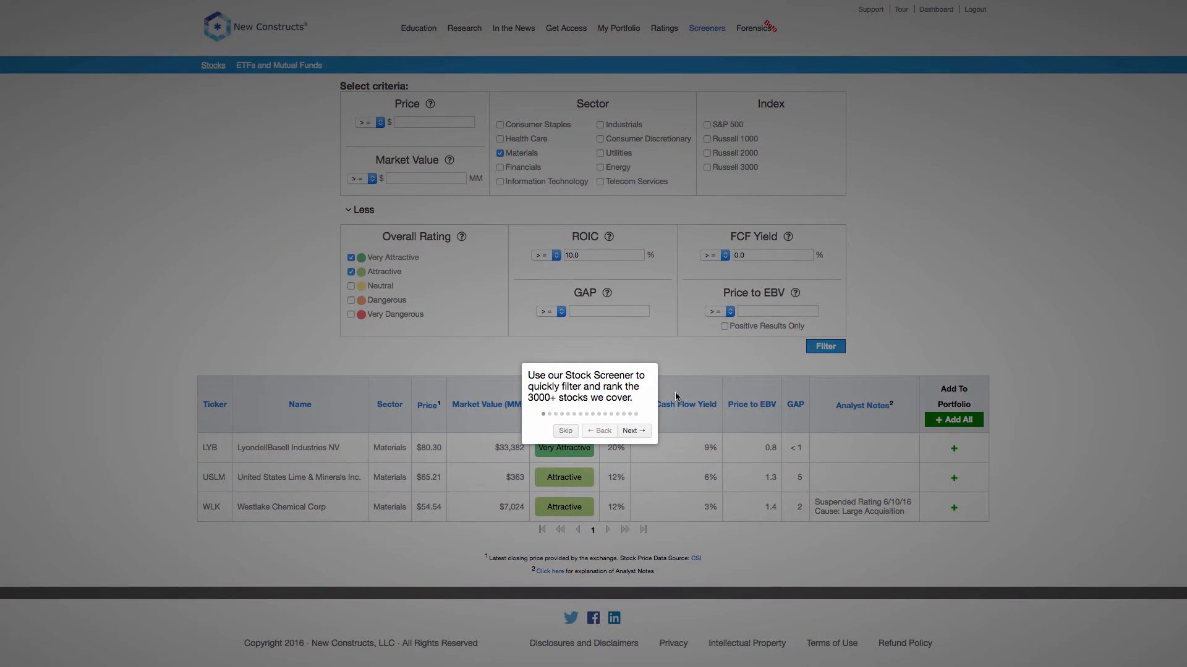
left_click(565, 430)
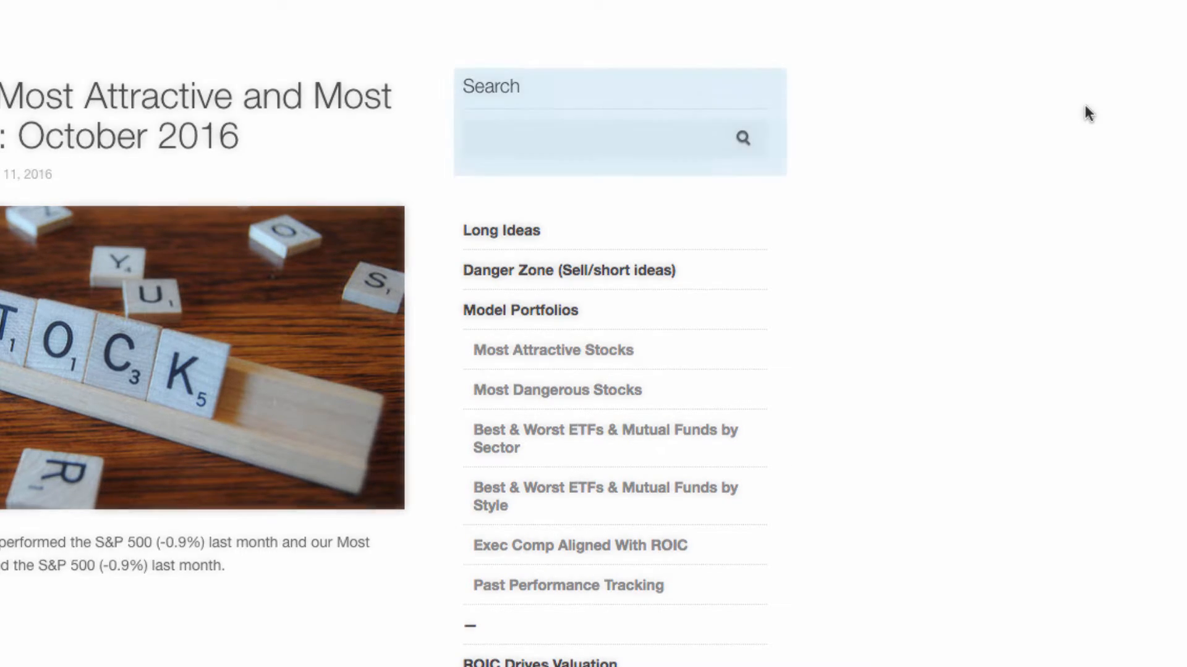
- Visit the Education page listing accounting loopholes, value investing and rating methodology guides
left_click(606, 138)
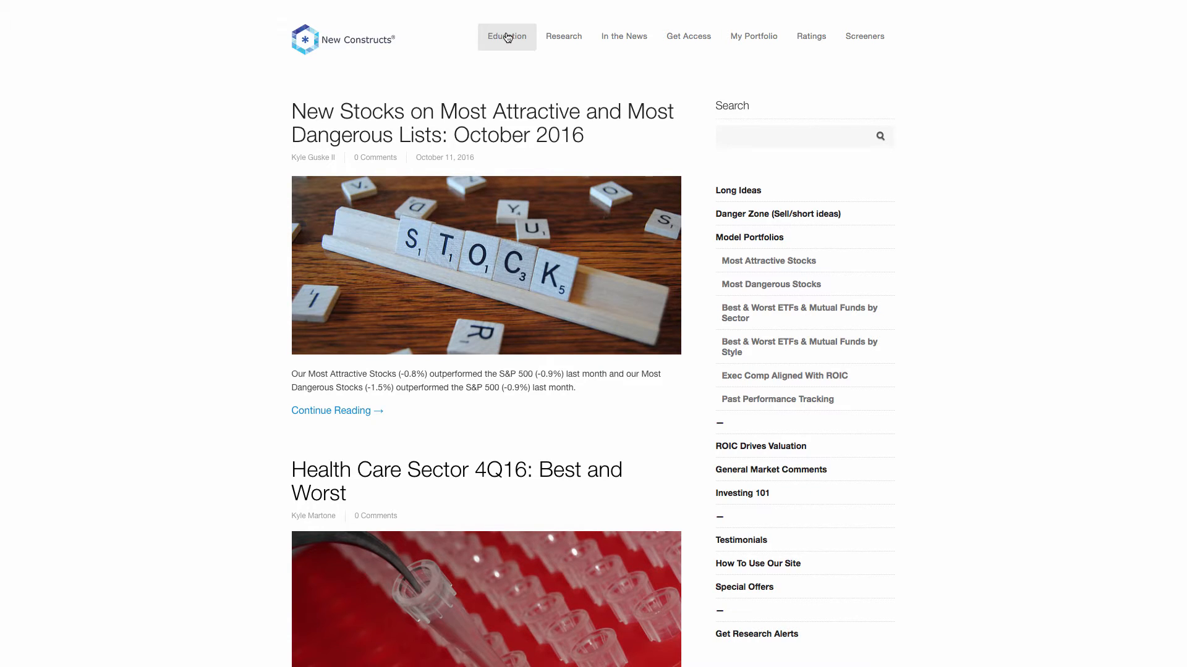
left_click(507, 36)
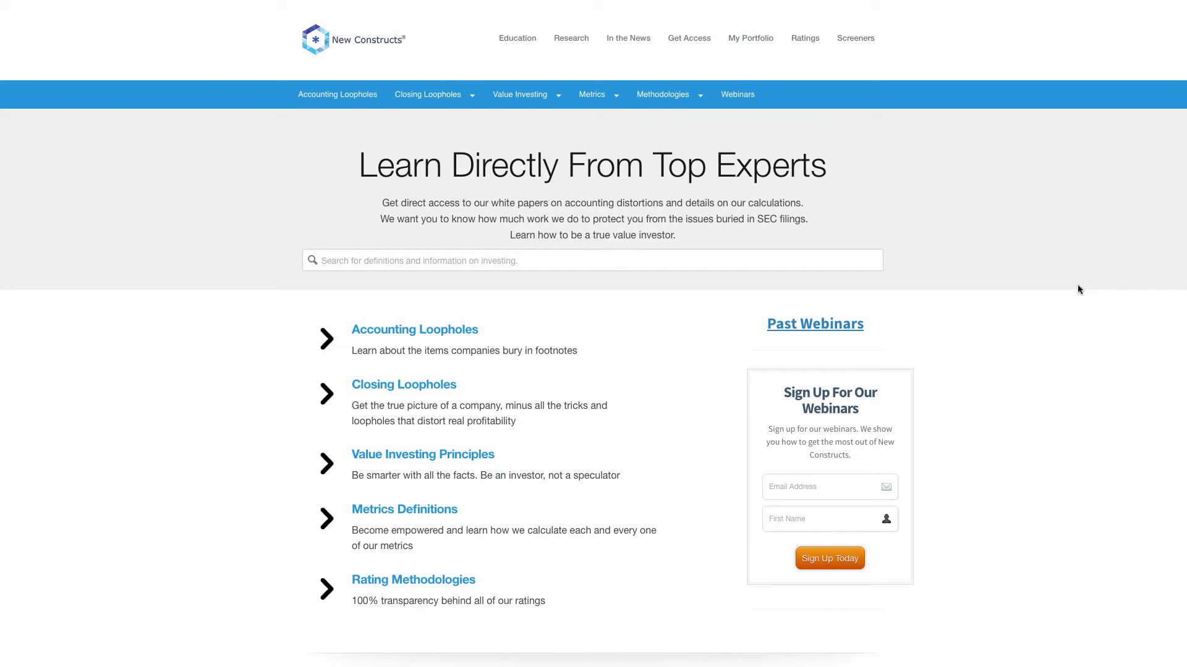